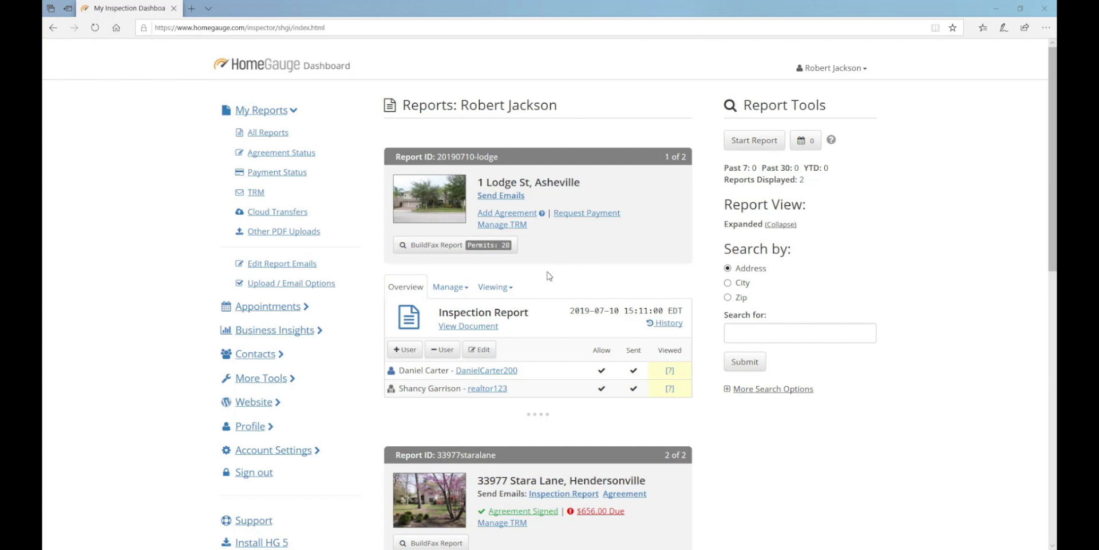
mouse_move(576, 281)
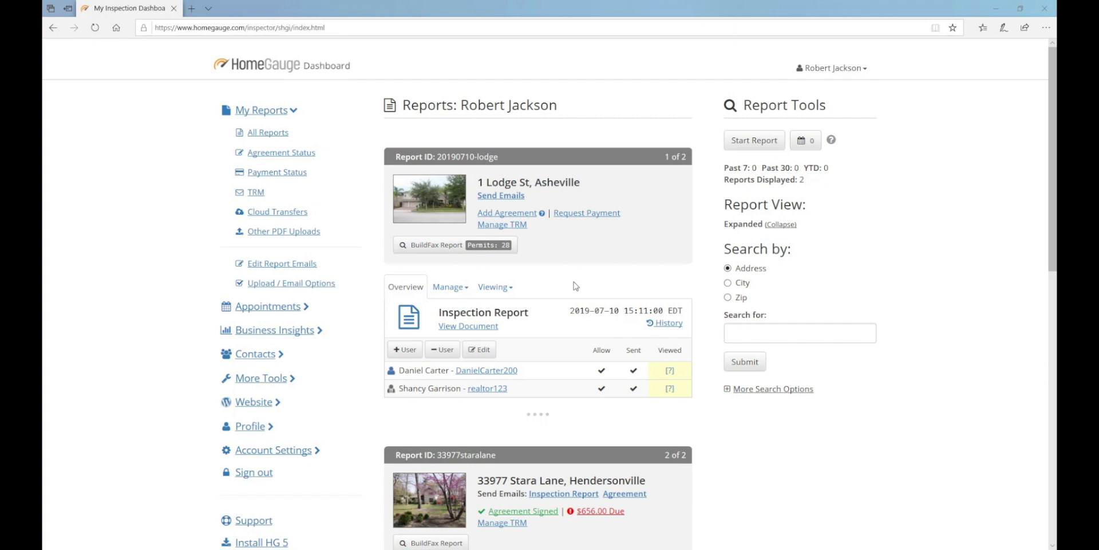
mouse_move(564, 291)
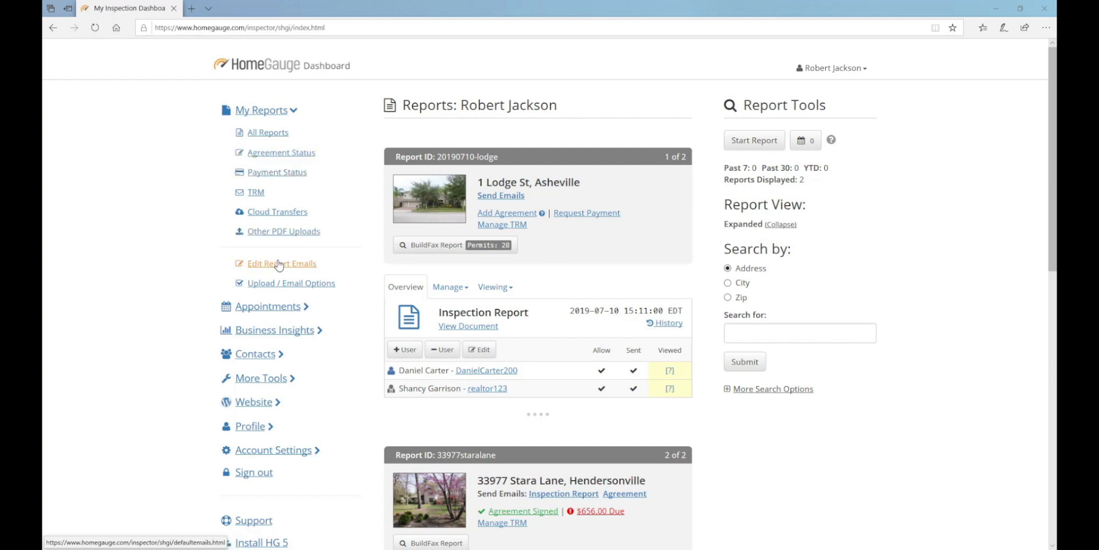
Step: Load the Home Buyer/Seller report notification template in the email template editor
left_click(281, 263)
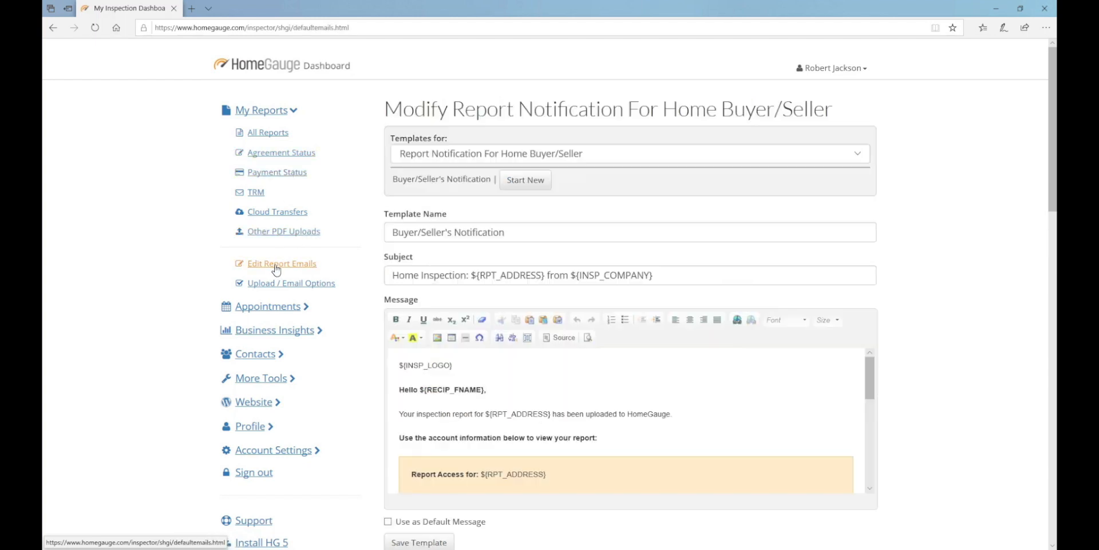
mouse_move(652, 163)
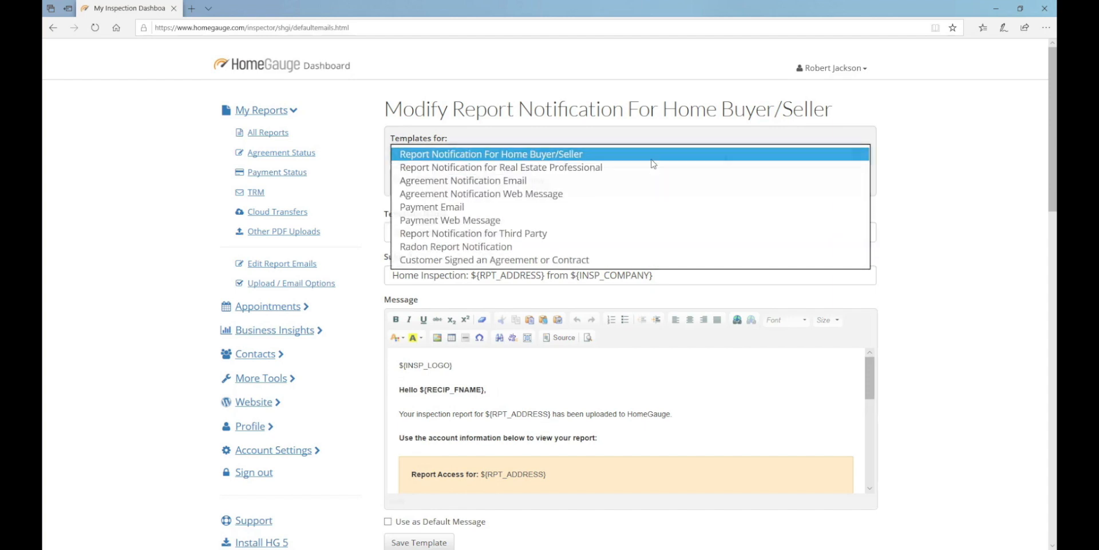
left_click(492, 153)
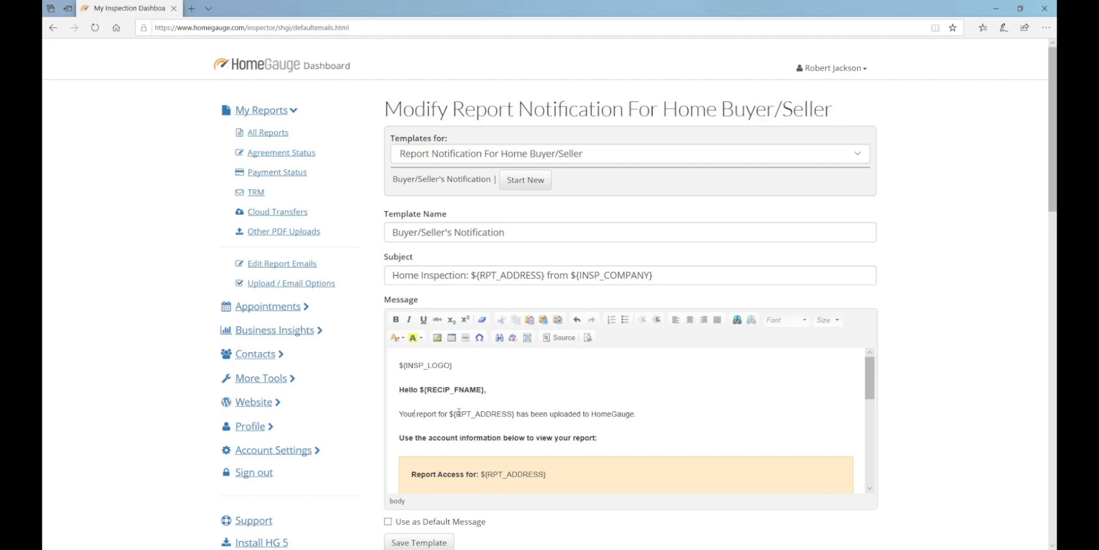
Step: Save the edited template so the 'Updates have been saved.' banner appears
scroll("down", 3)
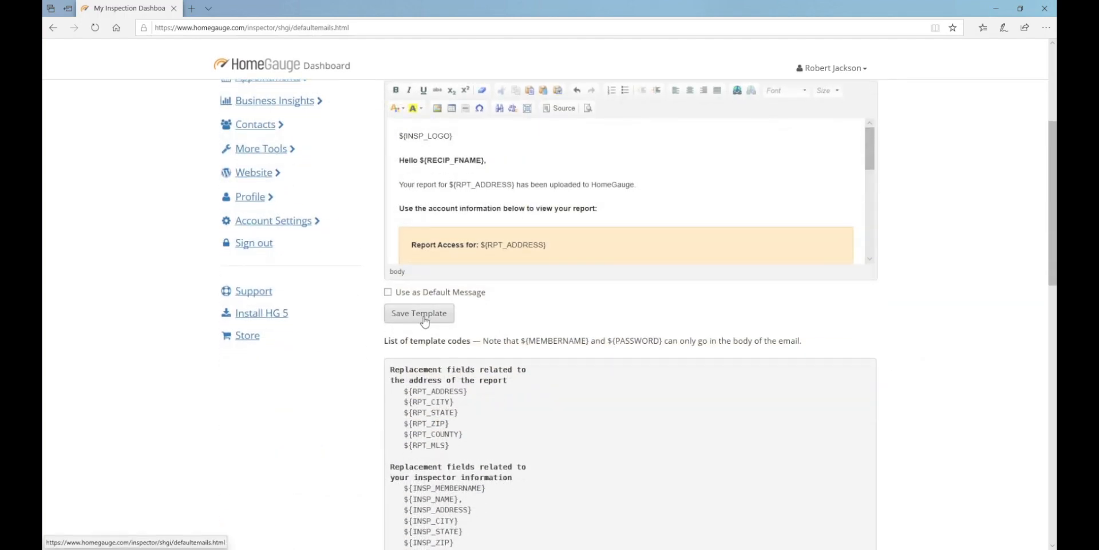
left_click(419, 313)
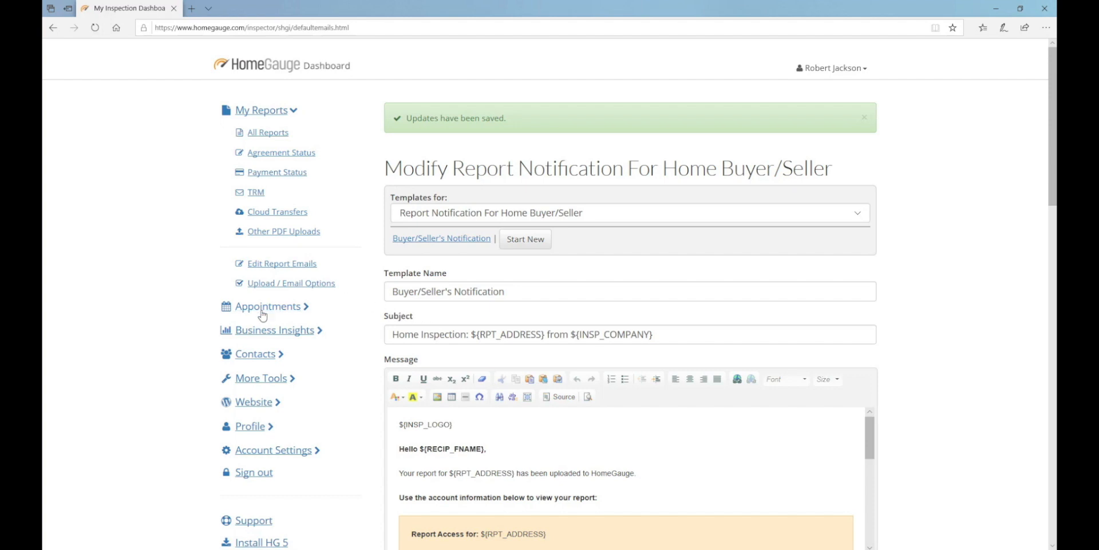
mouse_move(260, 313)
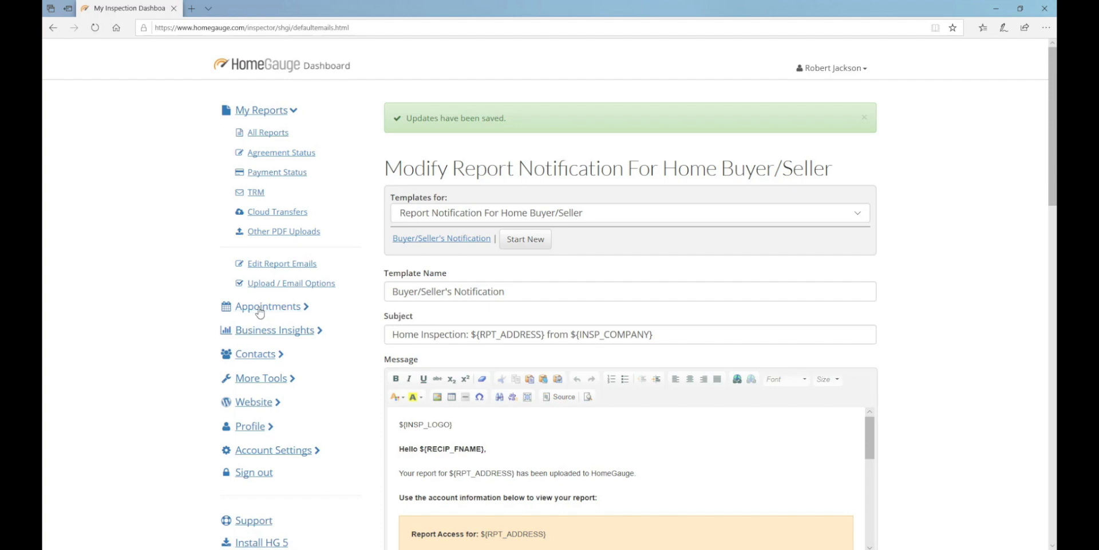
Step: Reach the Appointment Notification Templates page from the Appointments sidebar section
left_click(268, 305)
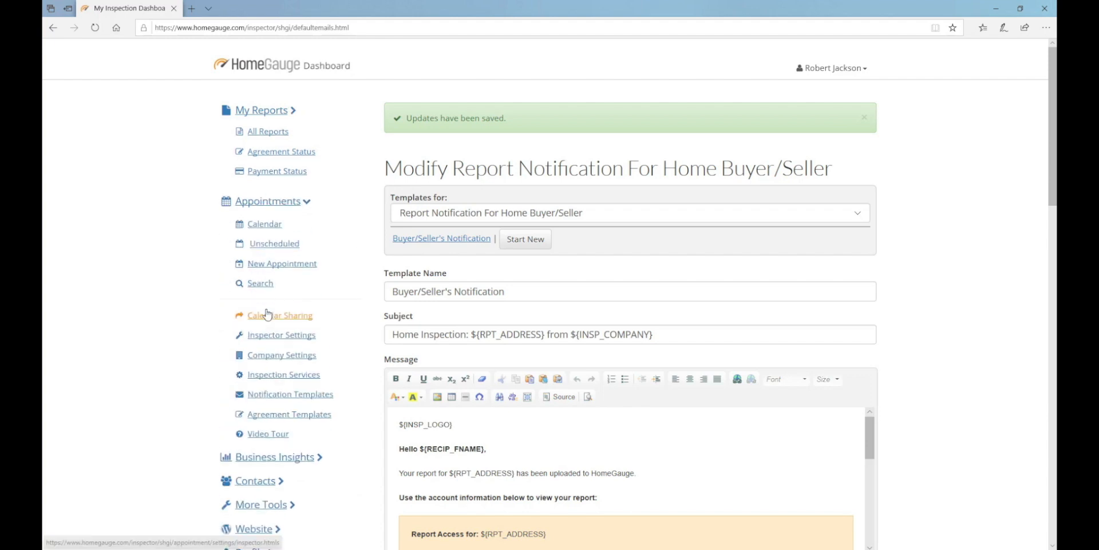
left_click(262, 109)
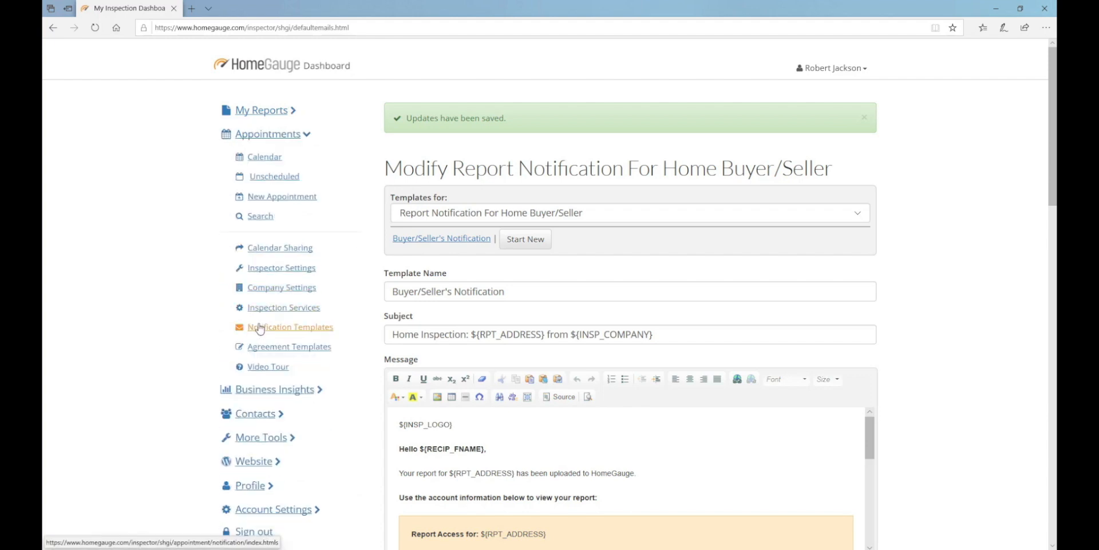
mouse_move(289, 330)
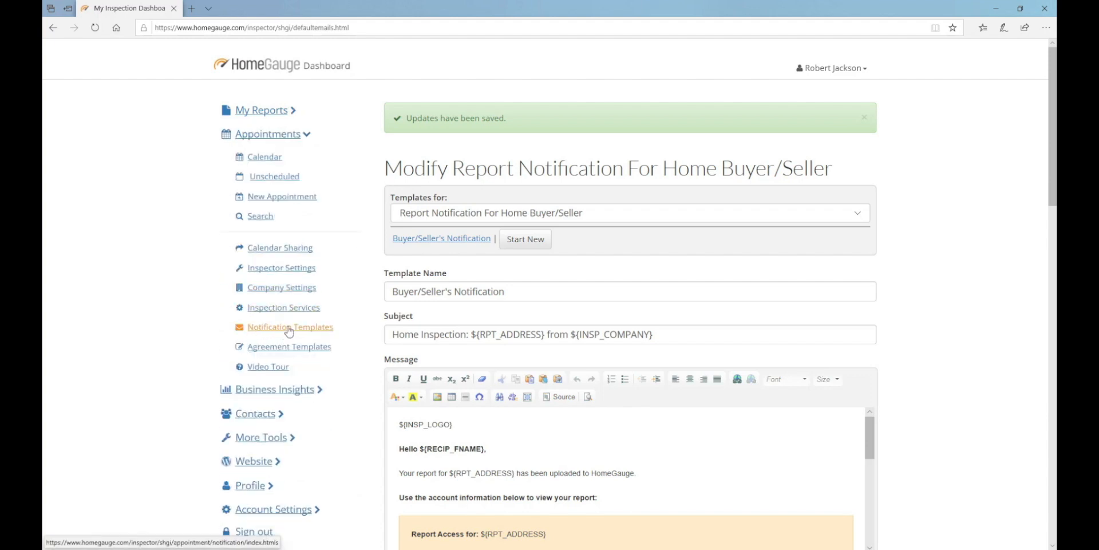
left_click(290, 326)
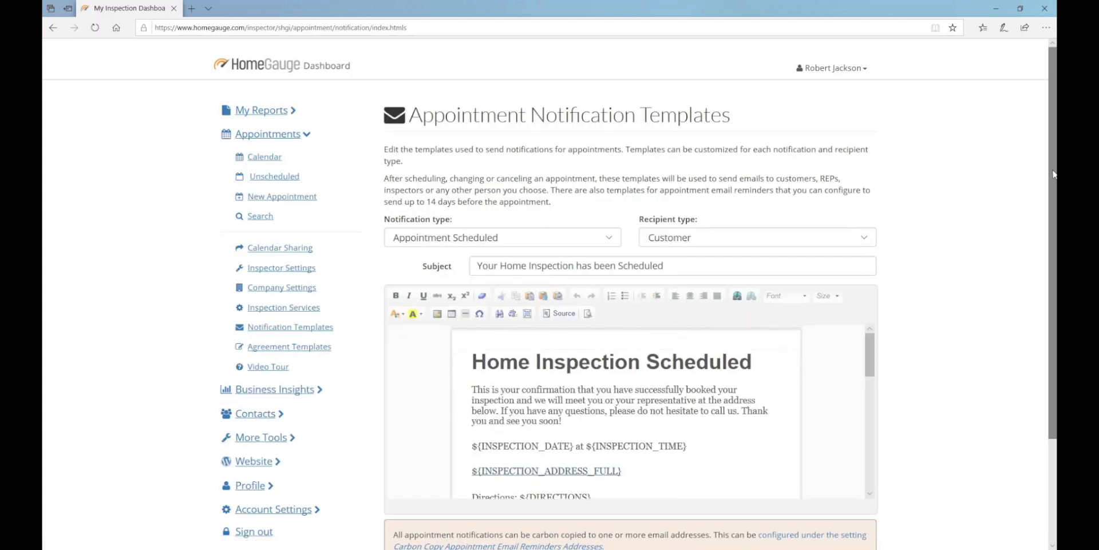
Step: Select notification type Appointment Scheduled (with Login) and recipient Real Estate Professional
scroll("down", 3)
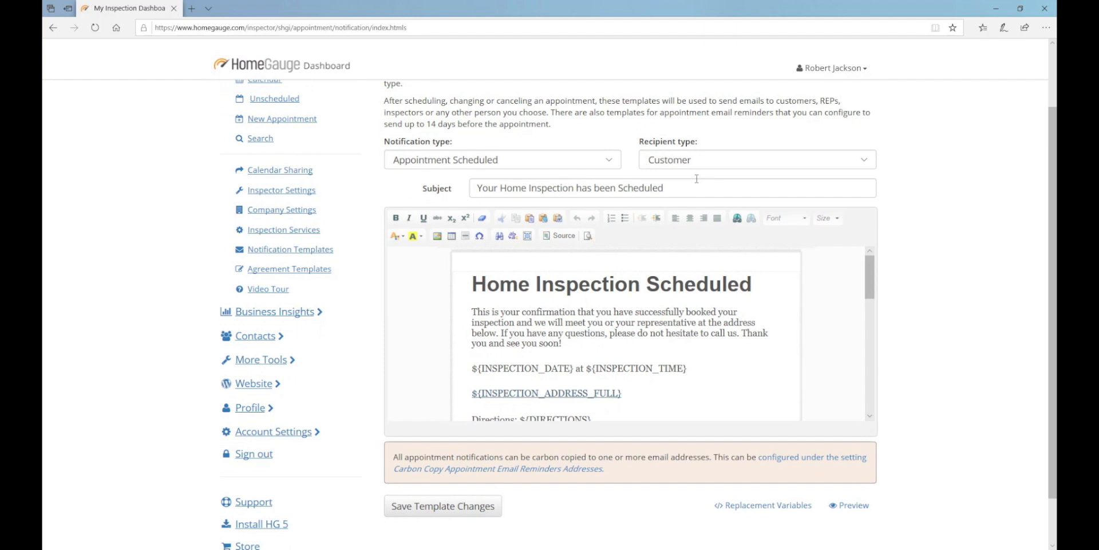
left_click(500, 159)
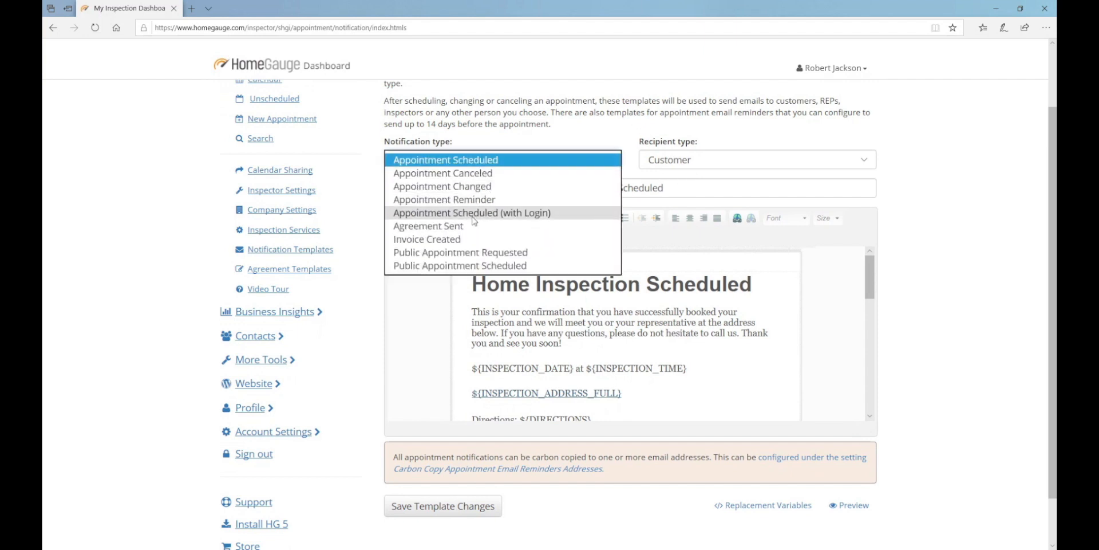
left_click(470, 213)
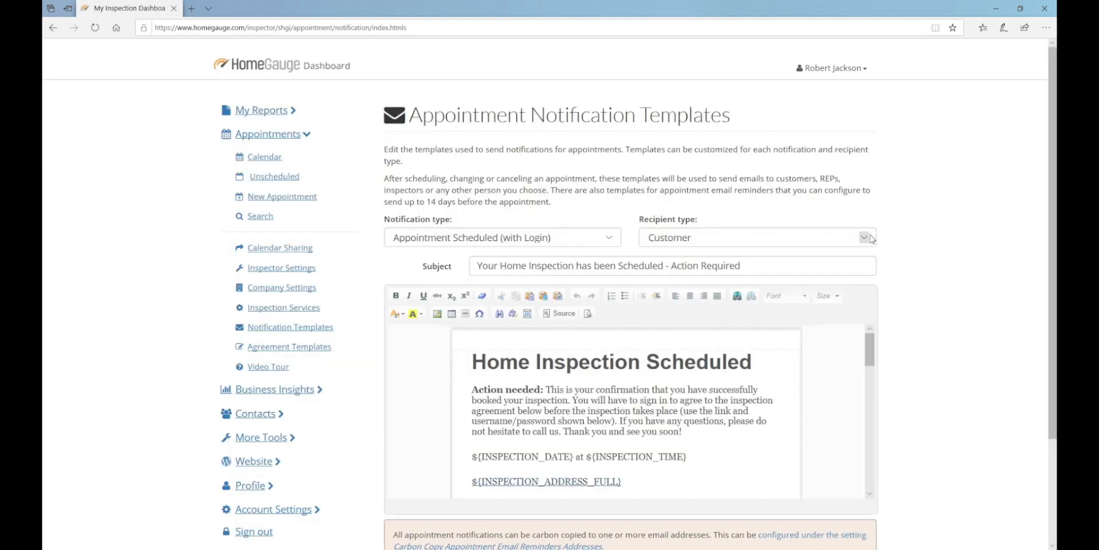
left_click(757, 237)
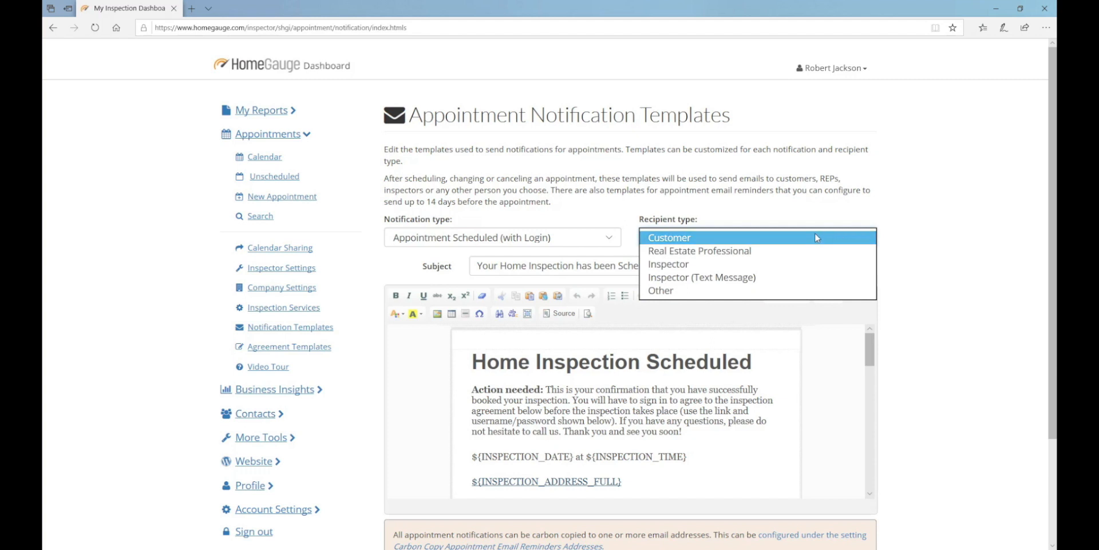
left_click(699, 250)
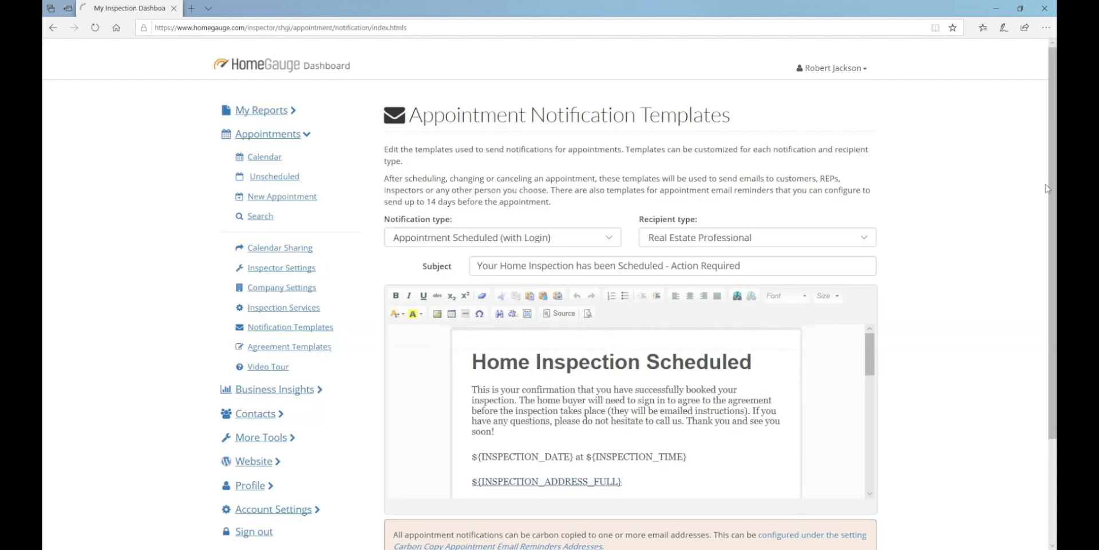
Step: Save the template with its heading now reading 'Inspection Scheduled', getting the saved confirmation
scroll("down", 3)
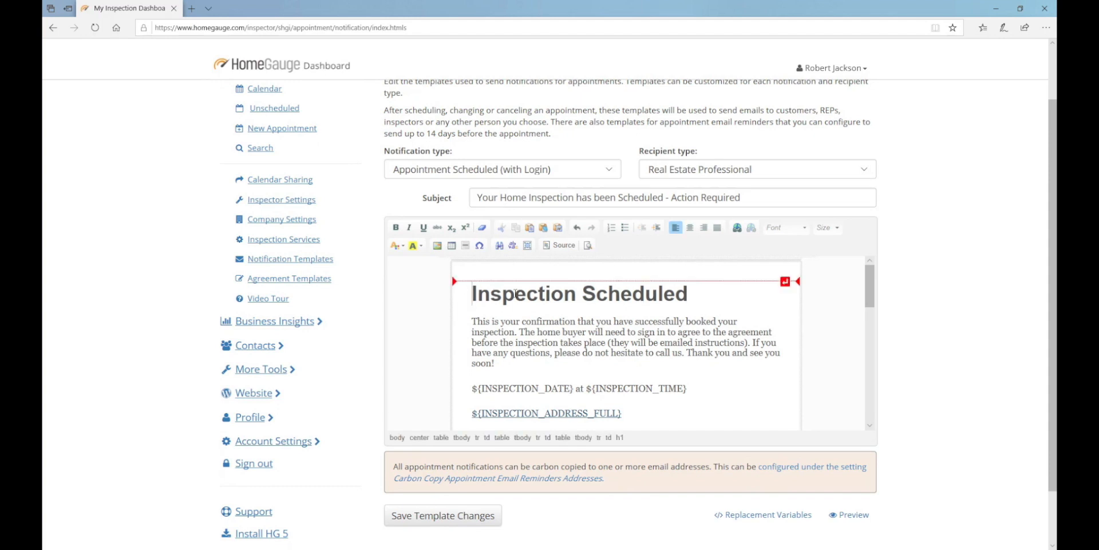
scroll("down", 3)
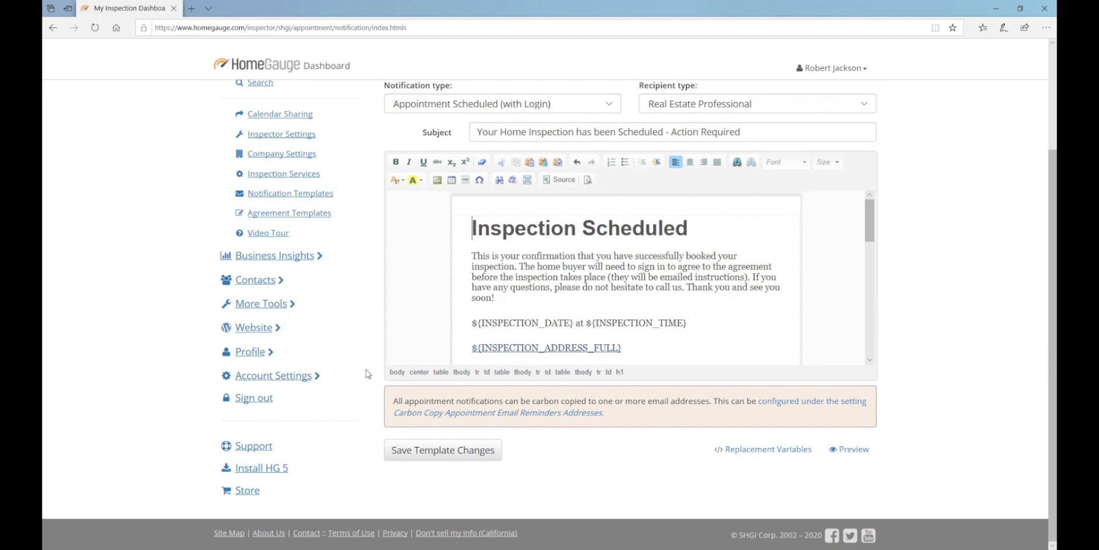
mouse_move(449, 454)
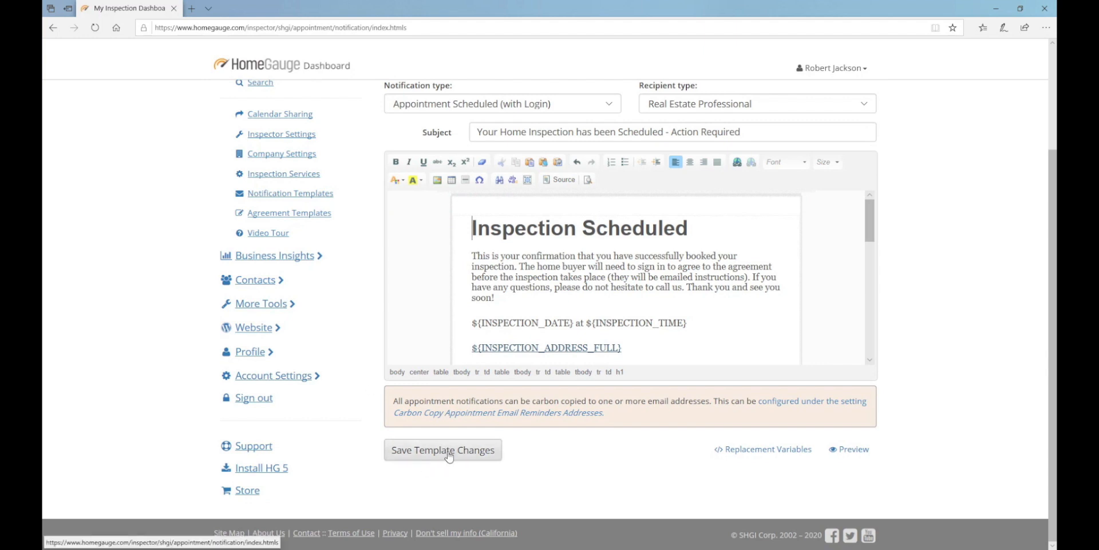
left_click(442, 449)
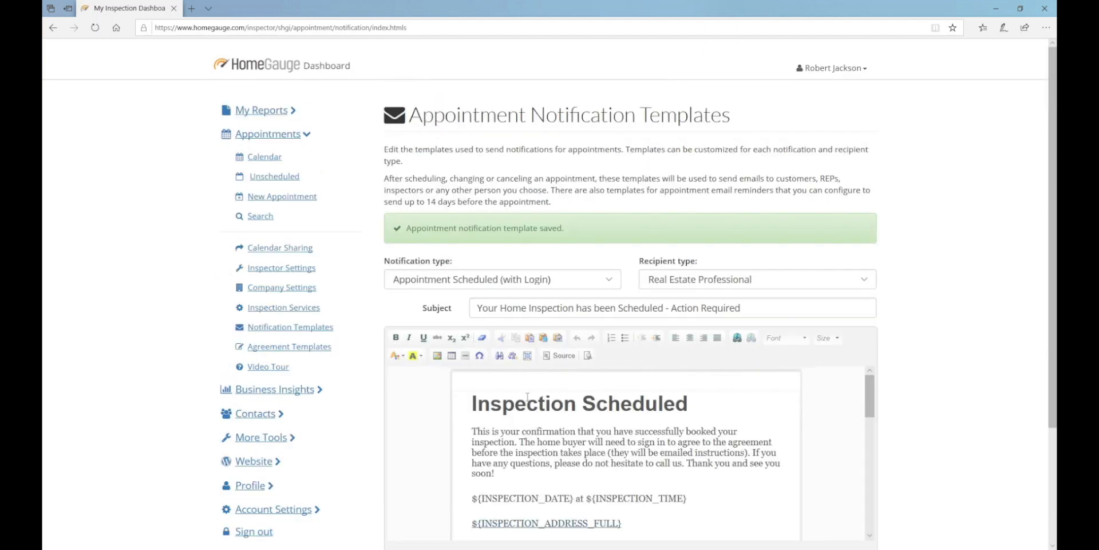
mouse_move(896, 240)
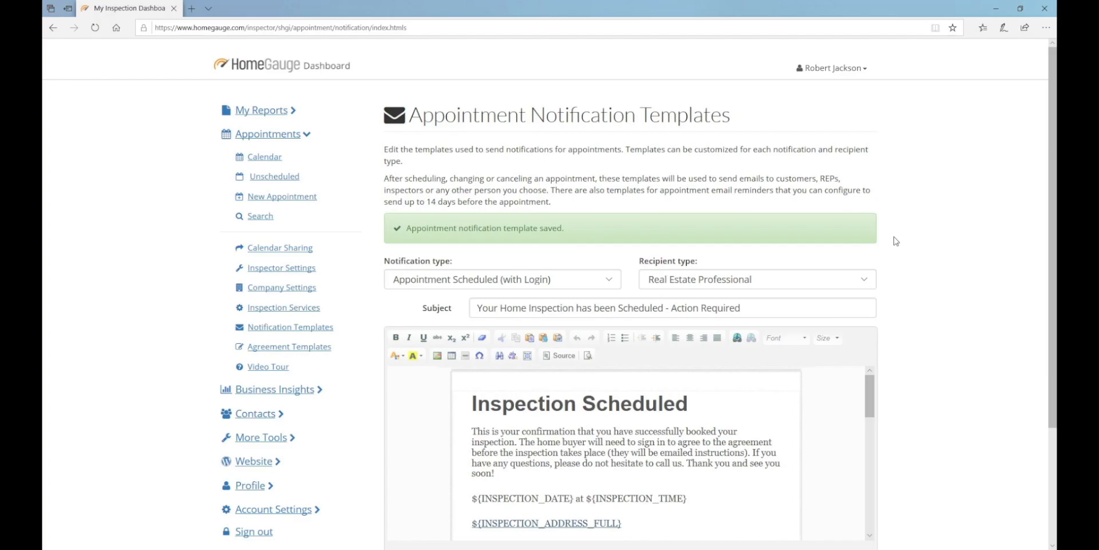